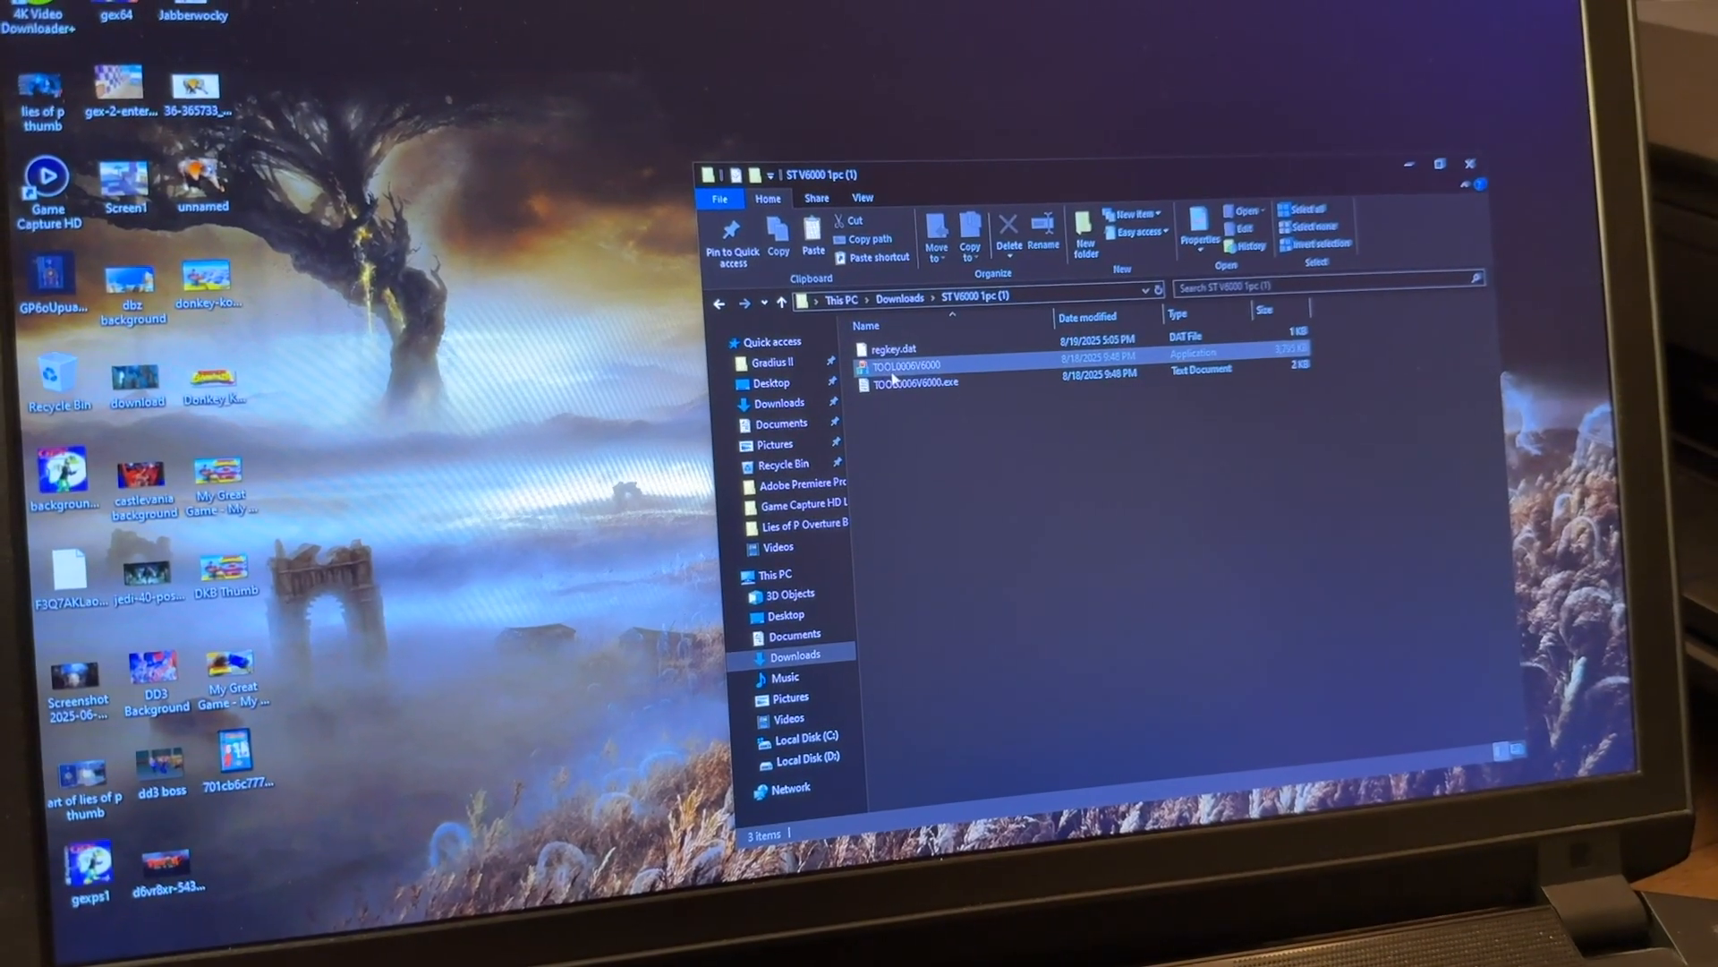
- Launch TOOL0006V6000 for the PRO-300 and start a Test Print, prompting for the rear tray paper source
left_click(908, 376)
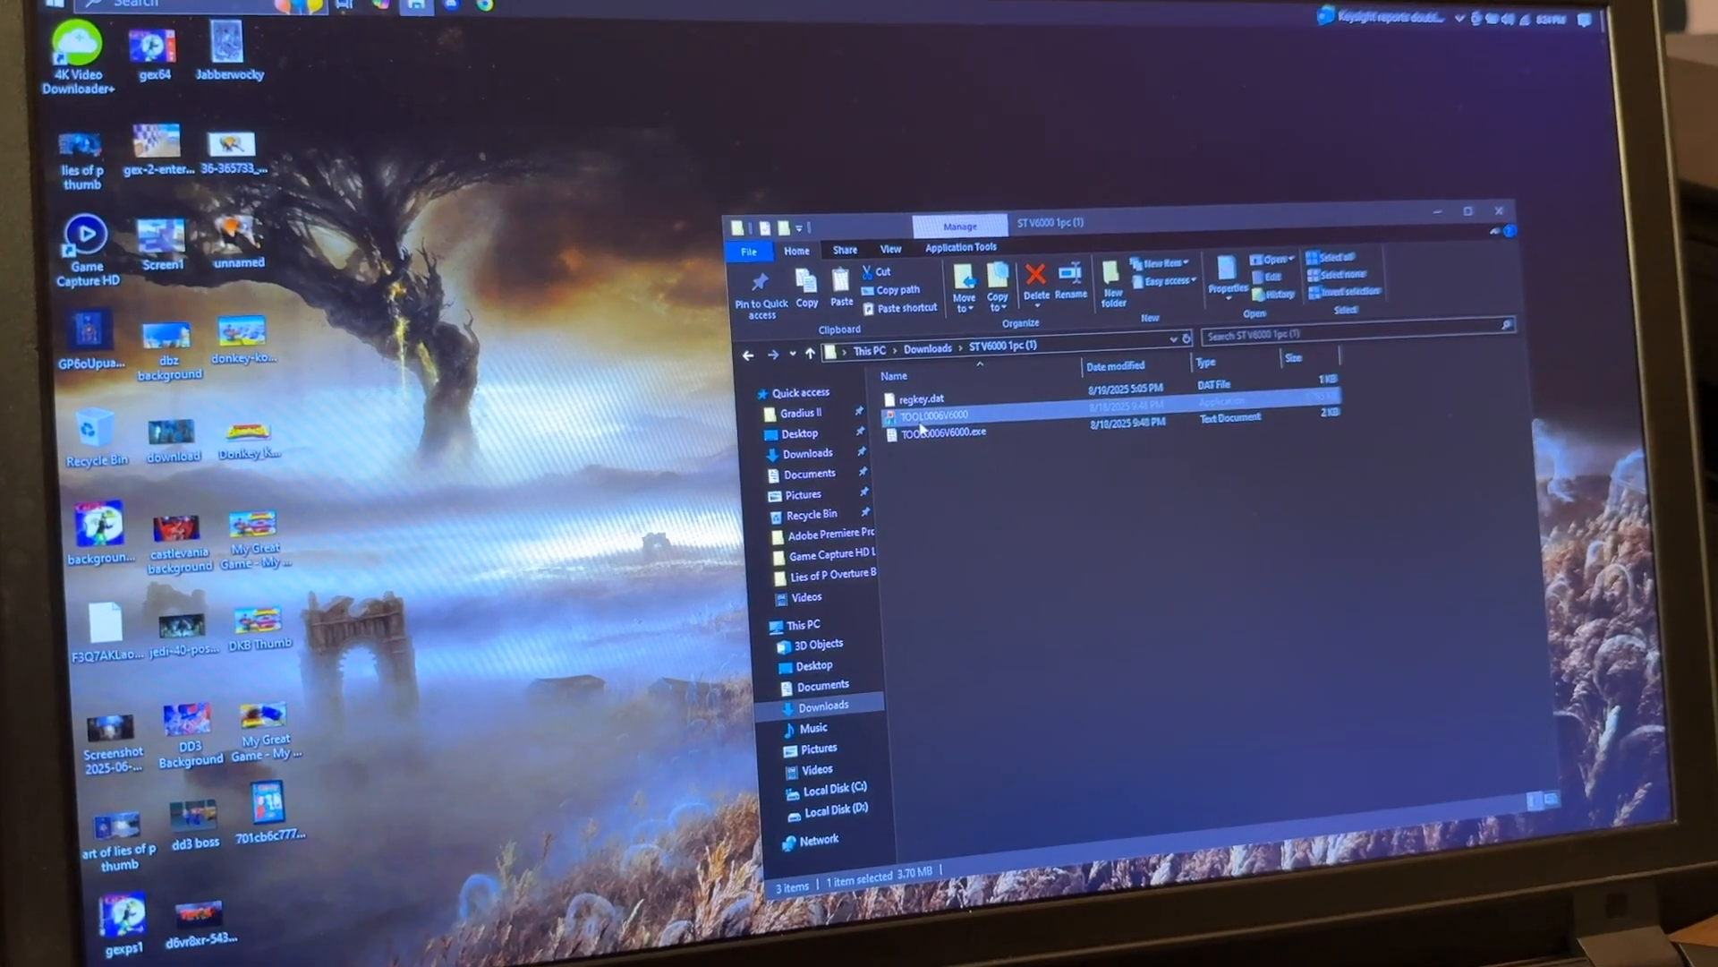
double_click(943, 431)
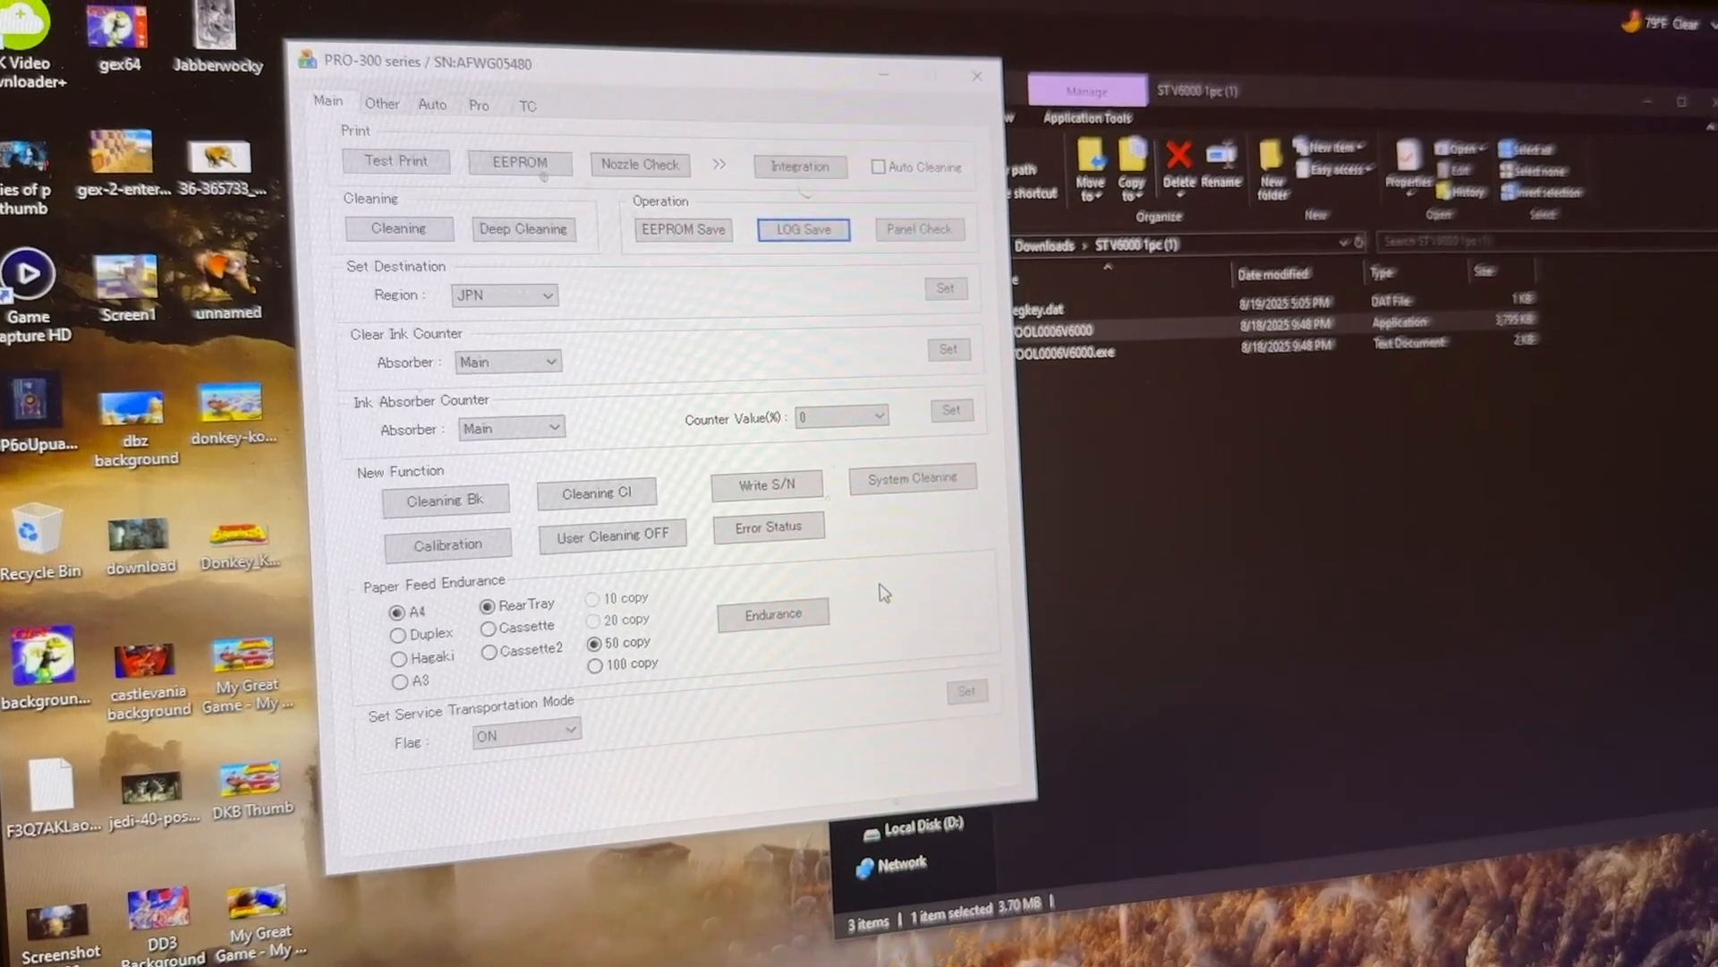
left_click(395, 161)
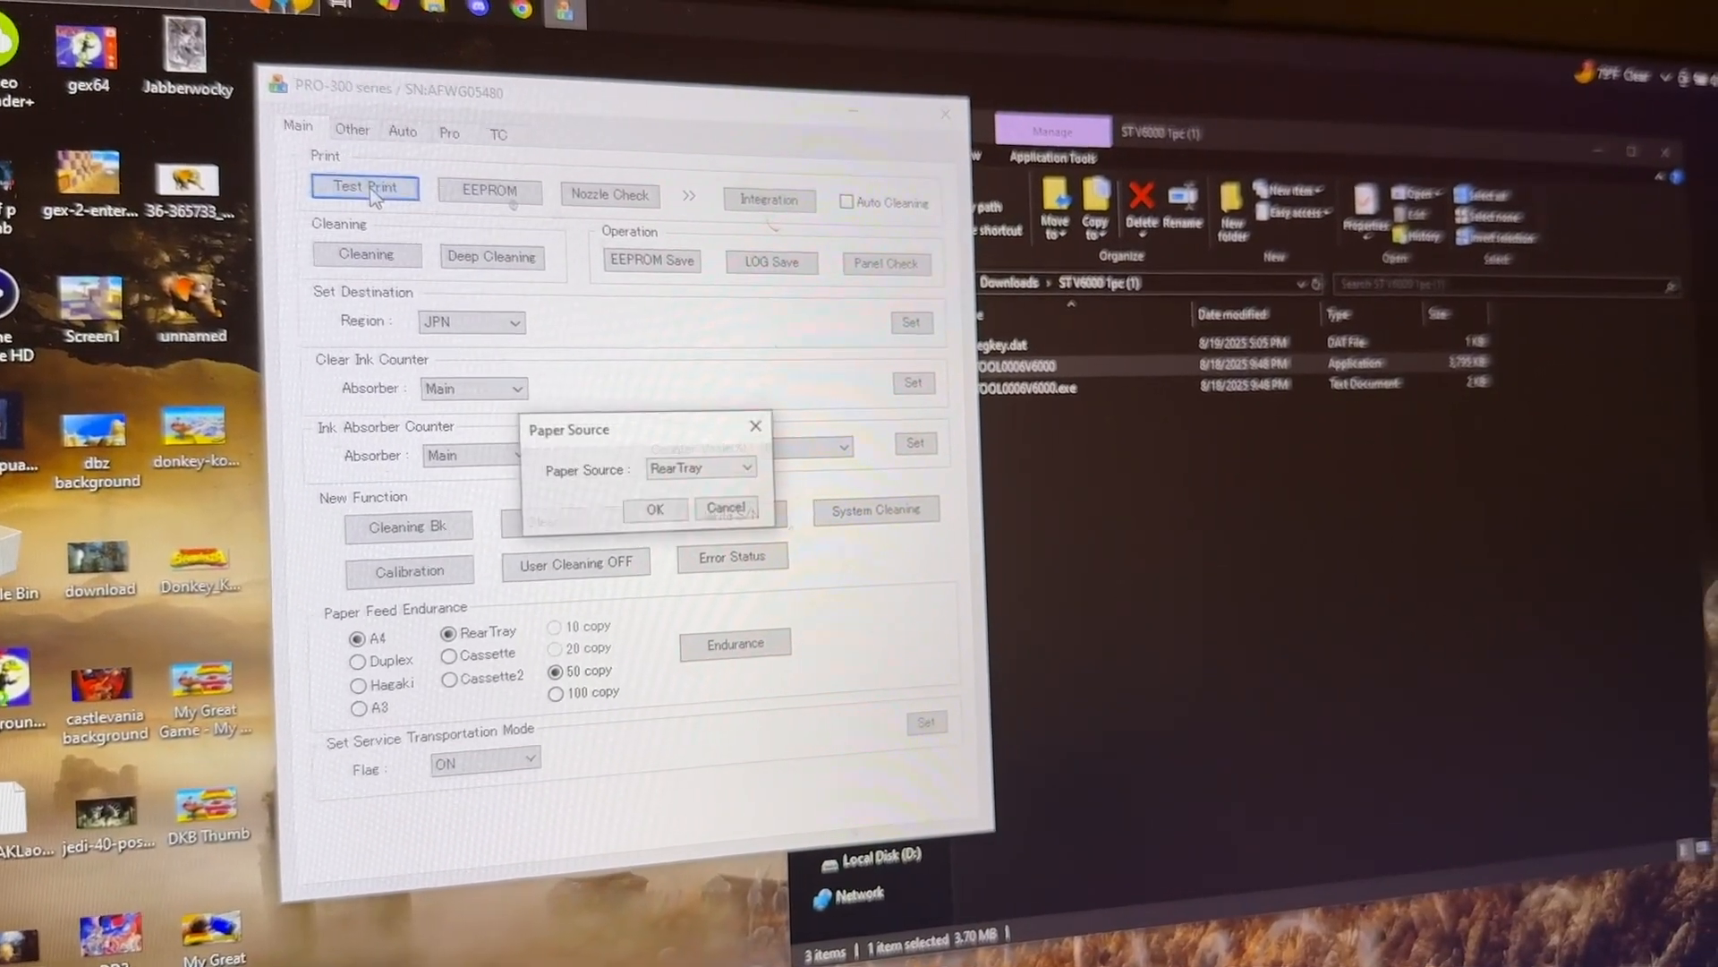